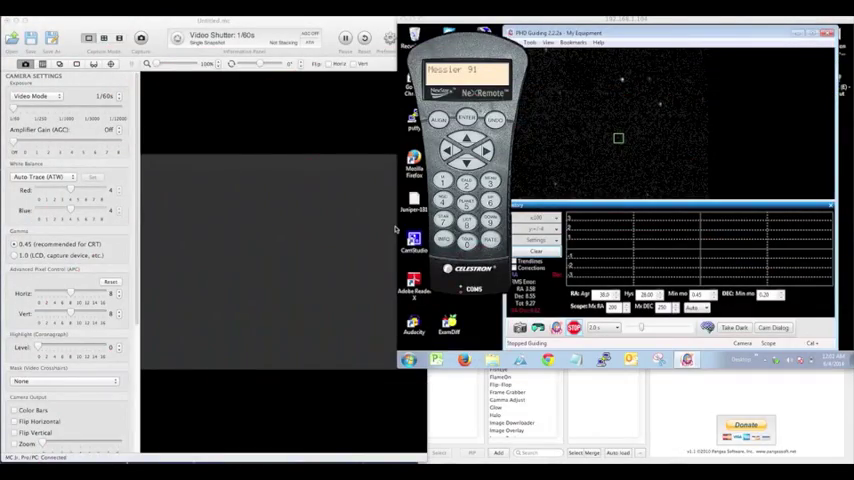
mouse_move(388, 228)
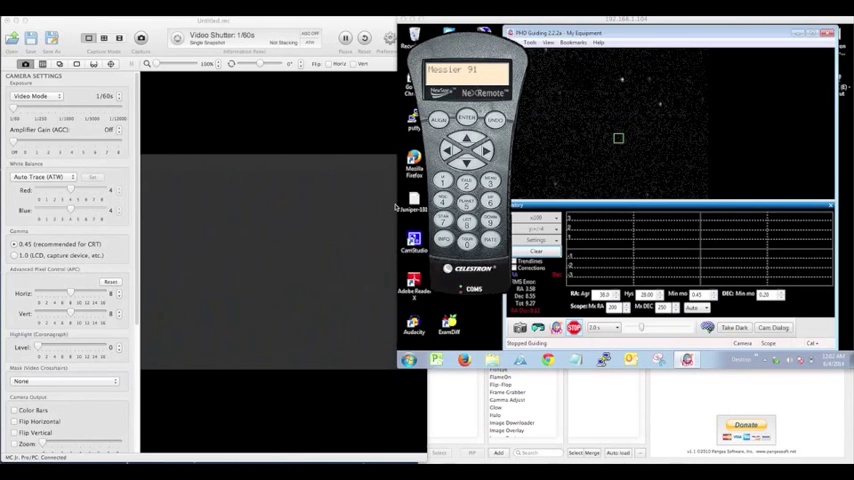
mouse_move(296, 230)
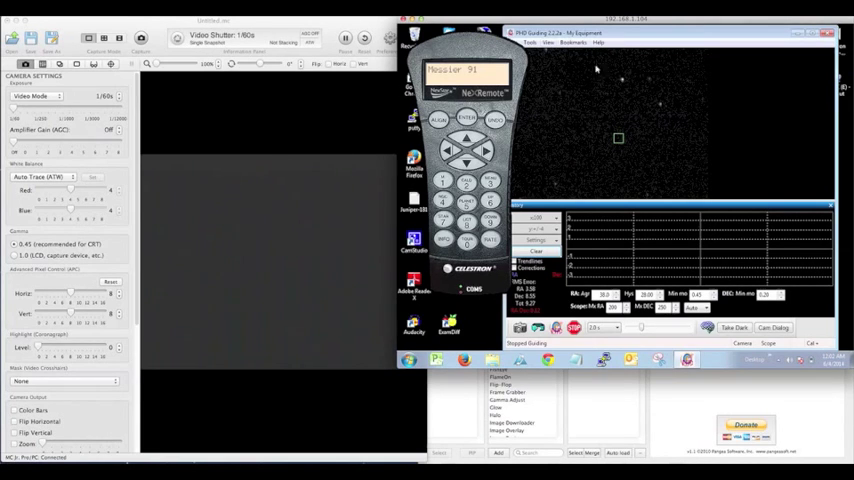
mouse_move(560, 300)
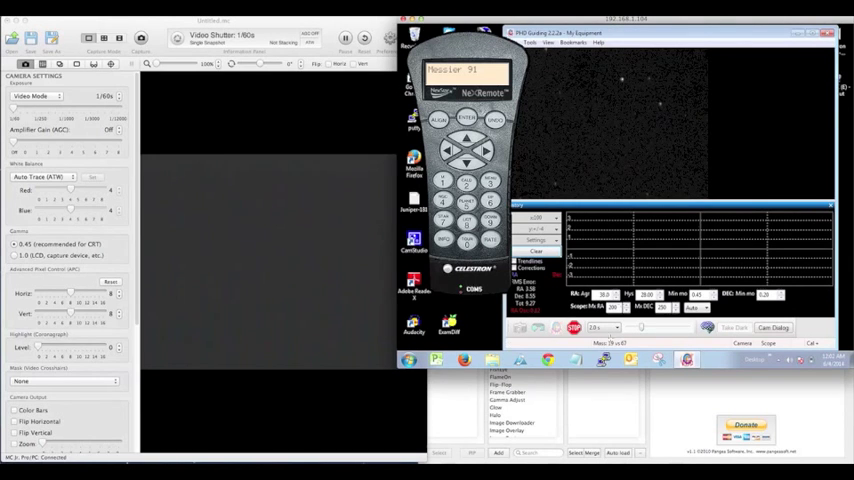
Step: Bring CamTwist's Step 1/2/3 effects panel in front of the remote desktop session
click(616, 138)
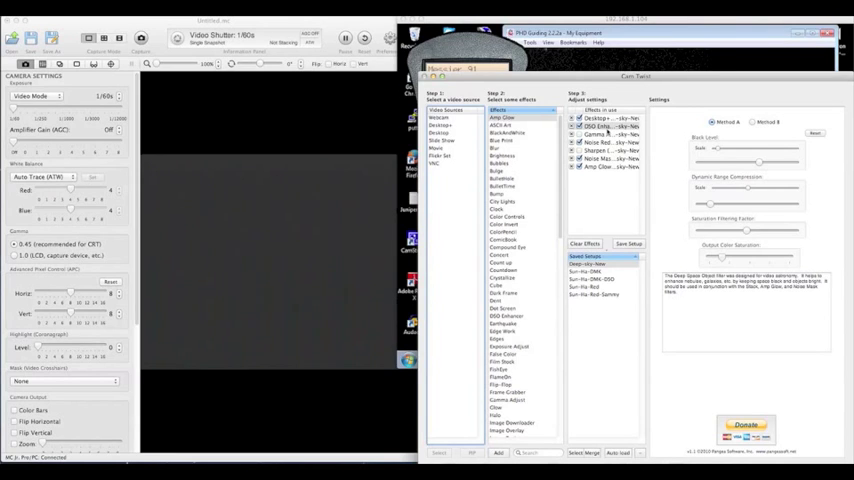
click(604, 128)
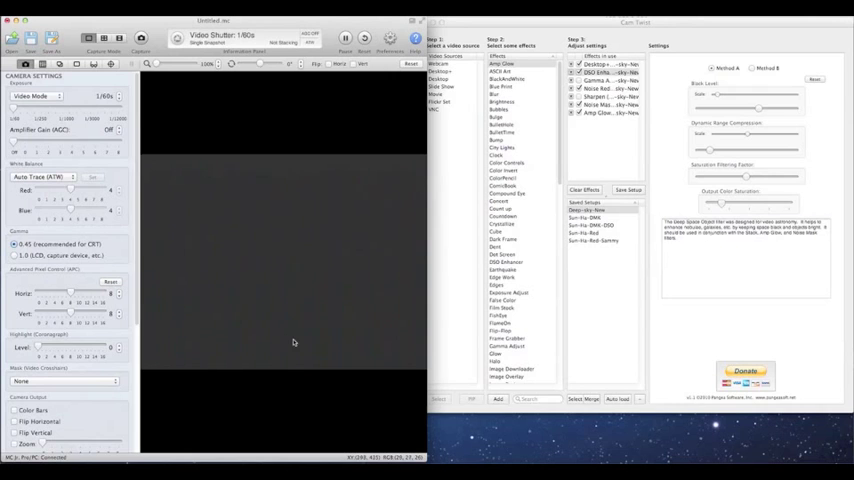
mouse_move(244, 318)
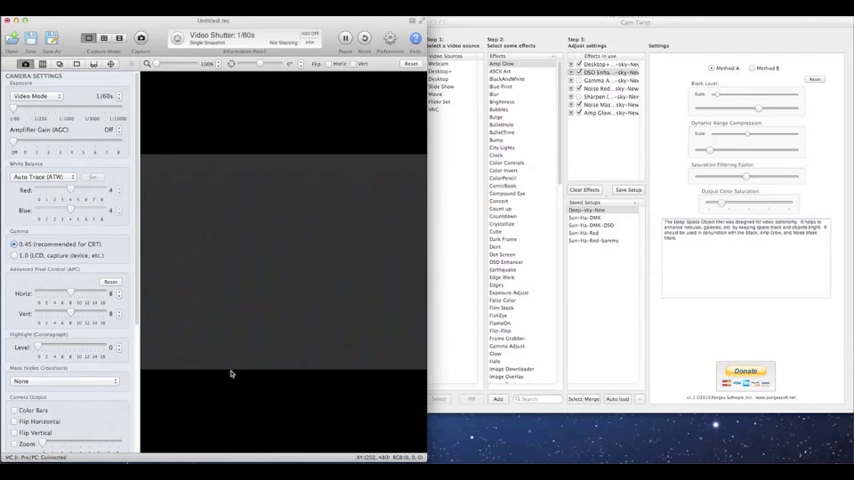
mouse_move(228, 376)
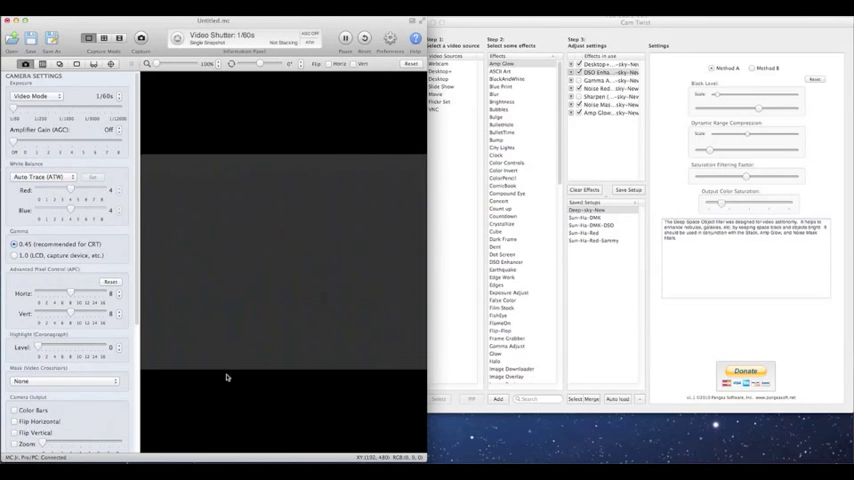
mouse_move(220, 192)
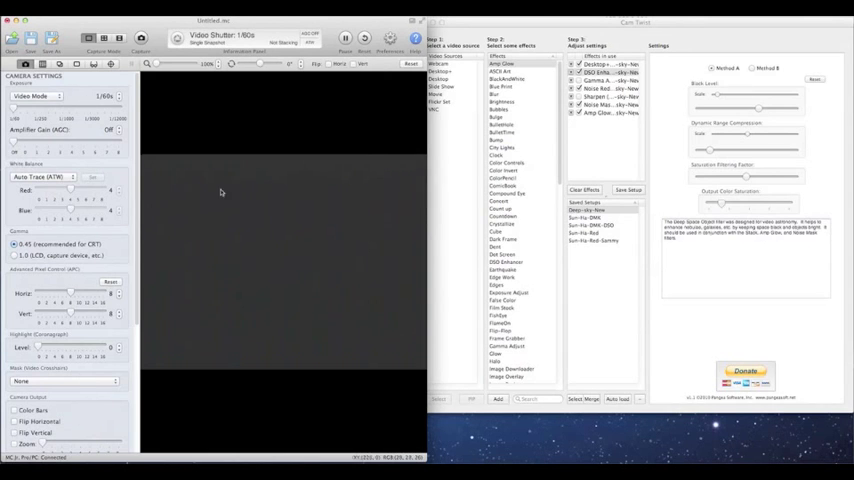
mouse_move(264, 250)
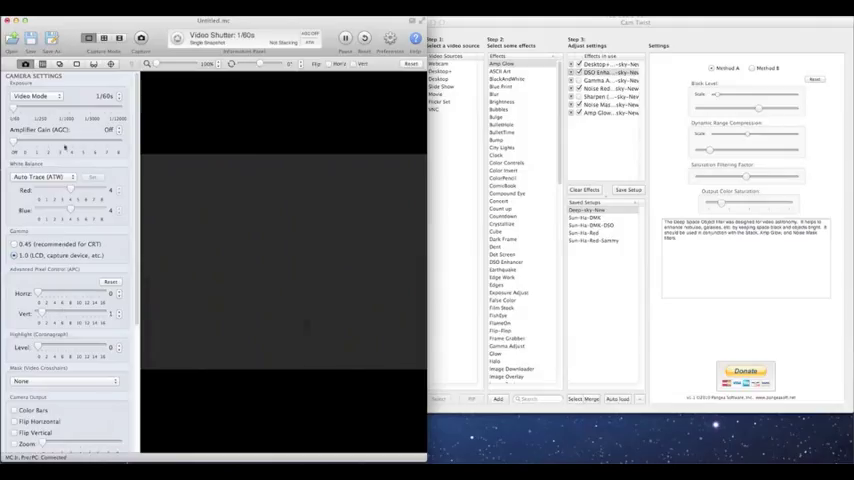
Step: Choose the deep-sky stacking capture mode and review the image adjustment sliders
click(36, 96)
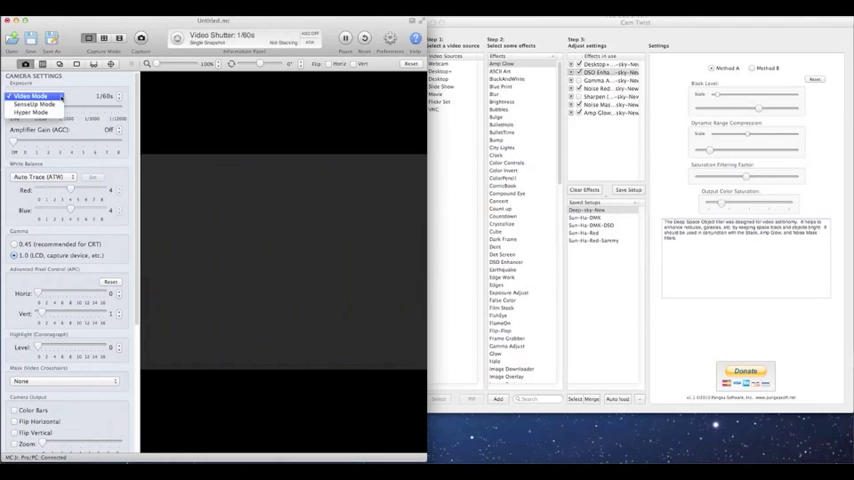
click(32, 112)
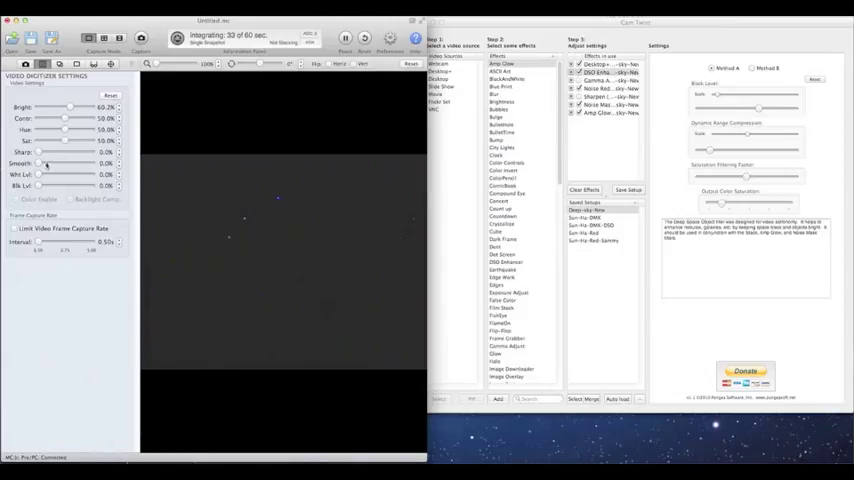
Step: Enable the text overlay with camera information and exposure settings on the live view
drag(44, 164, 56, 164)
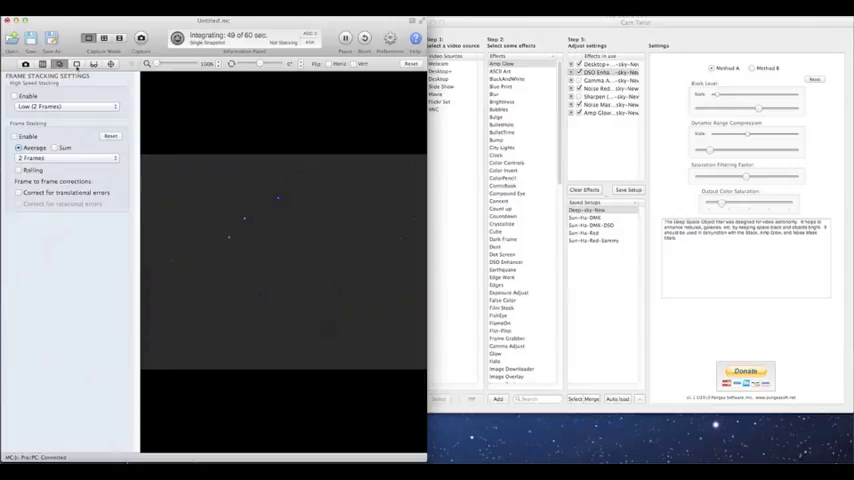
mouse_move(76, 70)
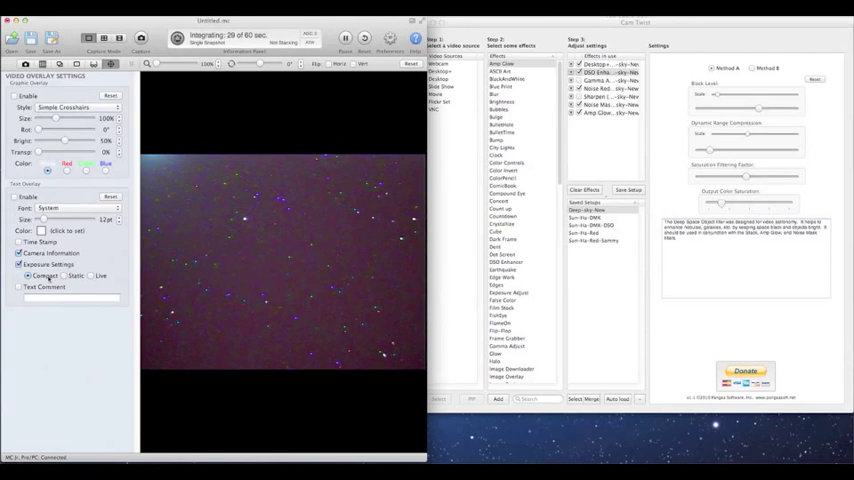
Step: Set the camera exposure to 14 sec with NexRemote aimed at Messier 91 beside PHD Guiding
click(92, 276)
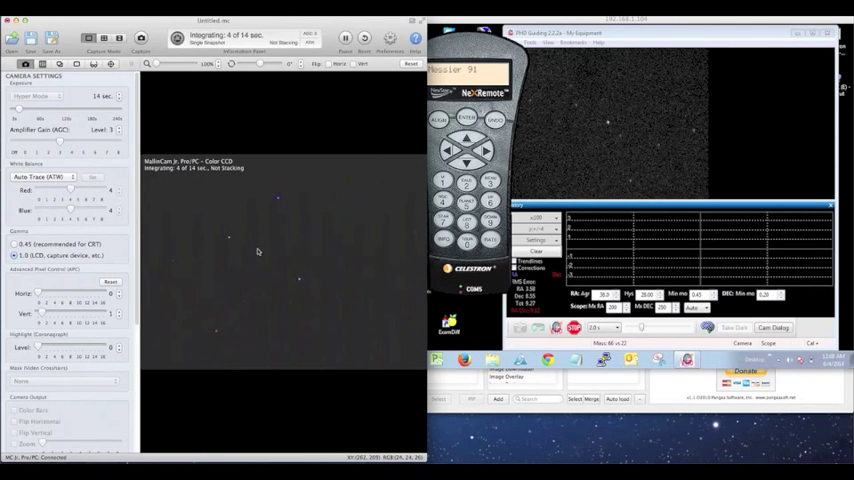
mouse_move(296, 196)
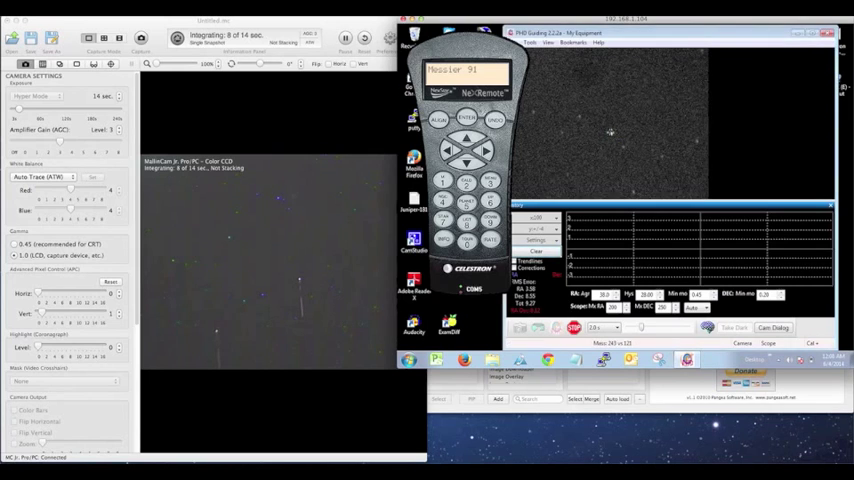
Step: Bring the Miloslick live view back in front and return to 60-second exposures
click(610, 132)
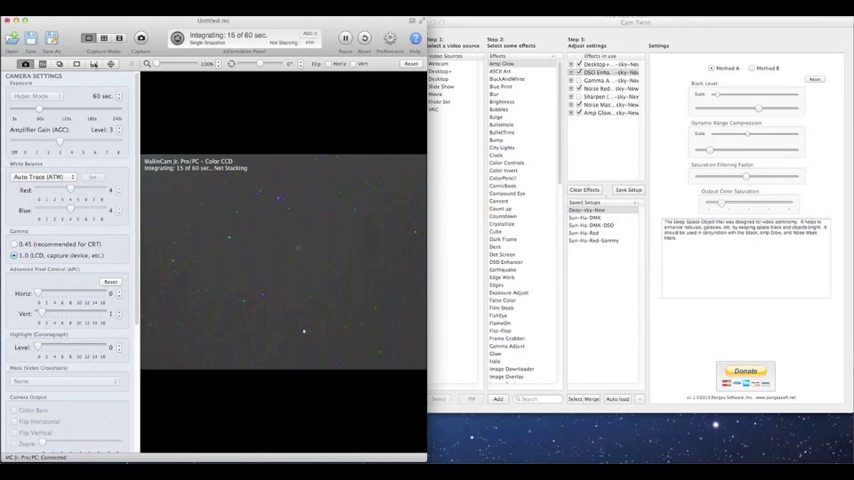
Step: Enable the histogram and adjust its levels until M91 emerges from the star field
click(92, 64)
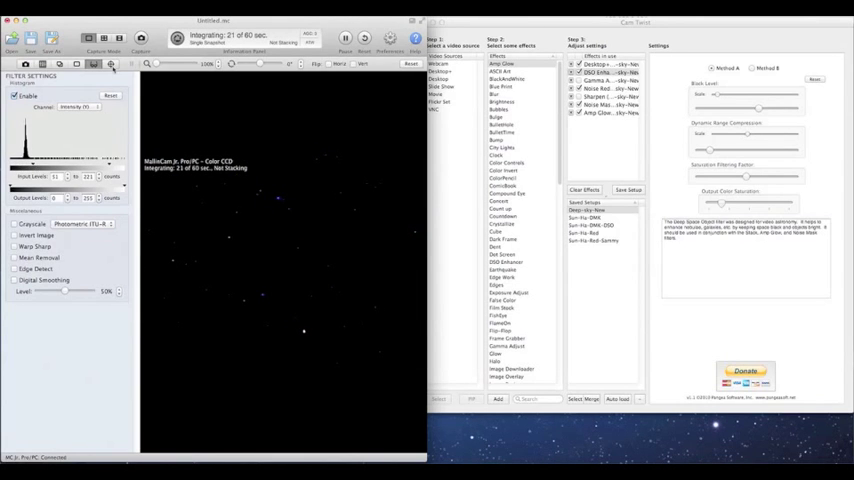
click(112, 64)
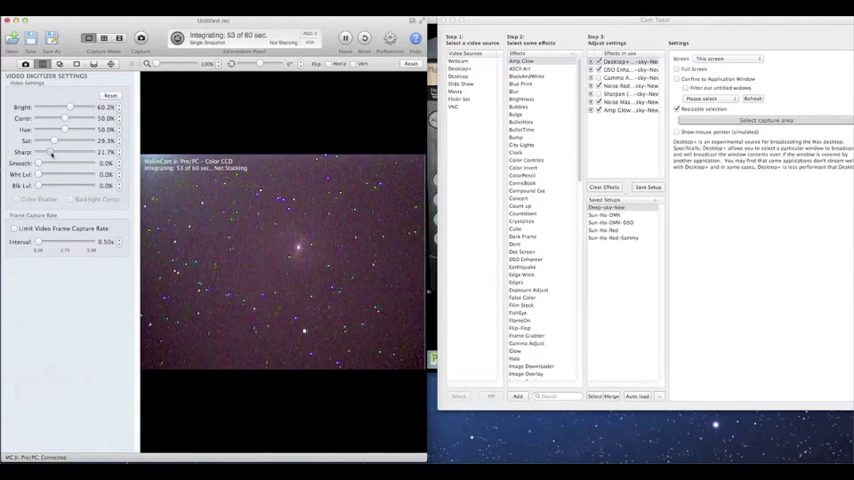
Step: Show the Frame Correction settings with auto-detect and hot pixel removal options
drag(48, 164, 64, 164)
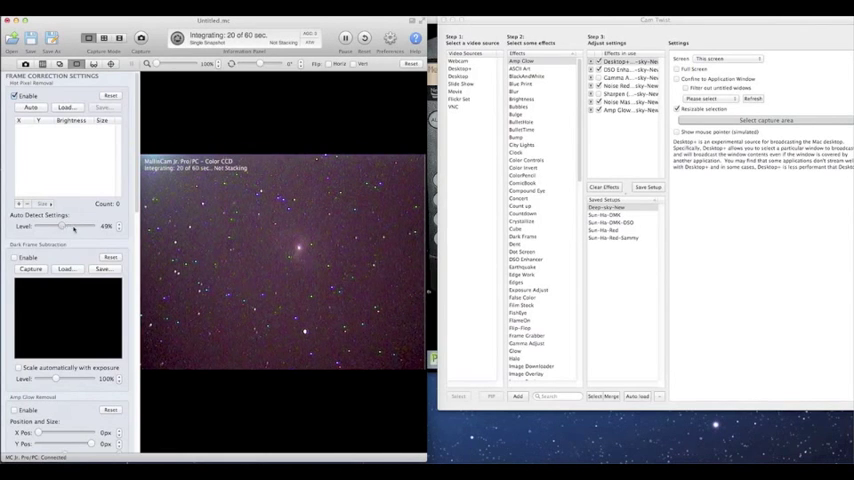
Step: Dismiss the 'Too many hot pixels!' alert and return to the histogram settings
drag(64, 224, 90, 224)
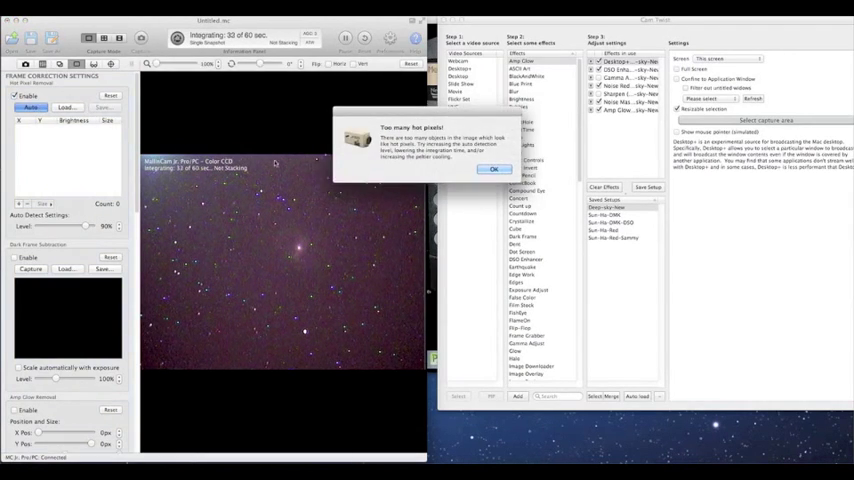
click(496, 168)
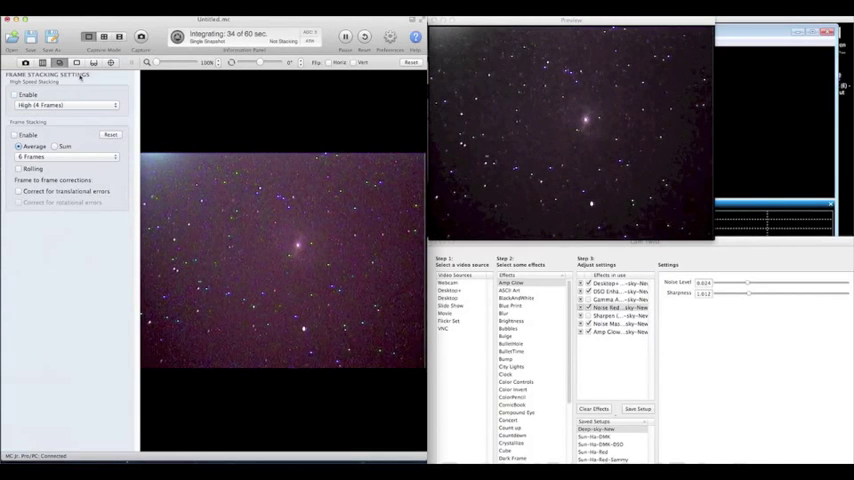
click(92, 64)
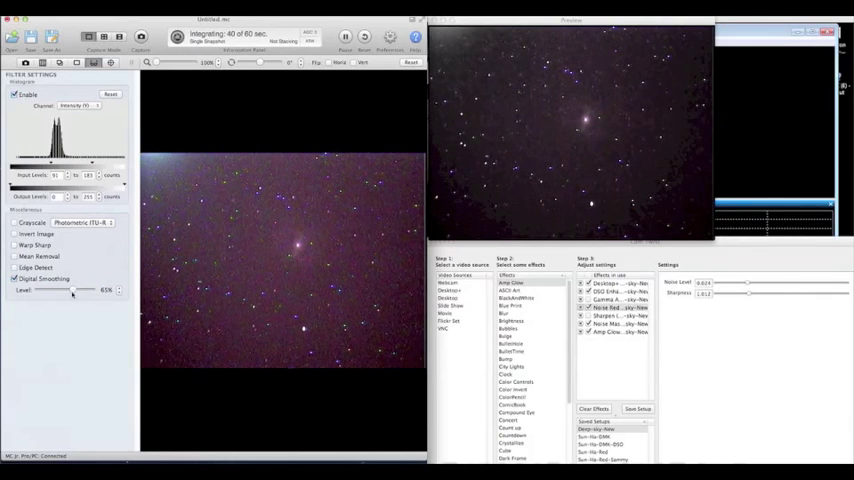
Step: Adjust the histogram levels, then show the Hot Pixel Removal list of positions and brightness
drag(72, 290, 92, 290)
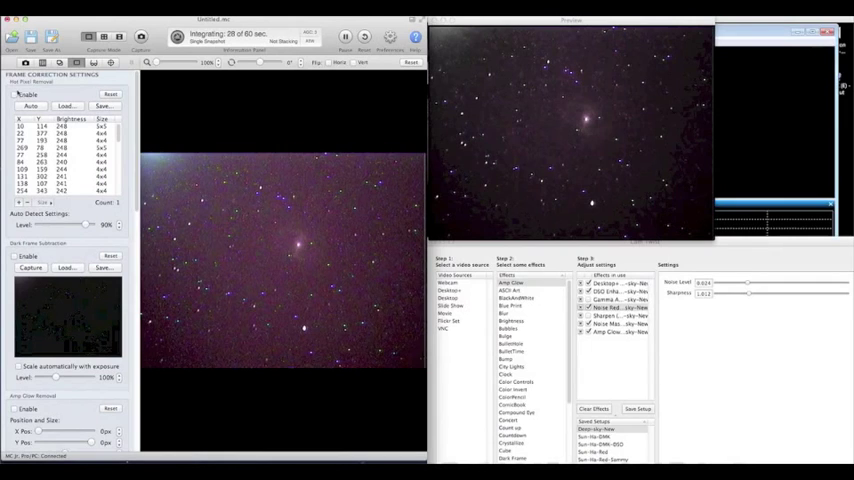
click(18, 94)
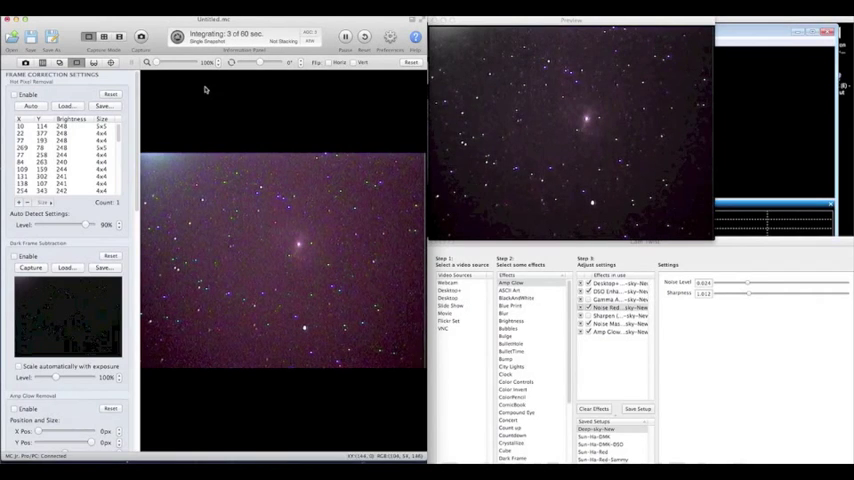
Step: Review the frame stacking settings, then show the brightness, contrast, gamma and sharpness controls
click(58, 64)
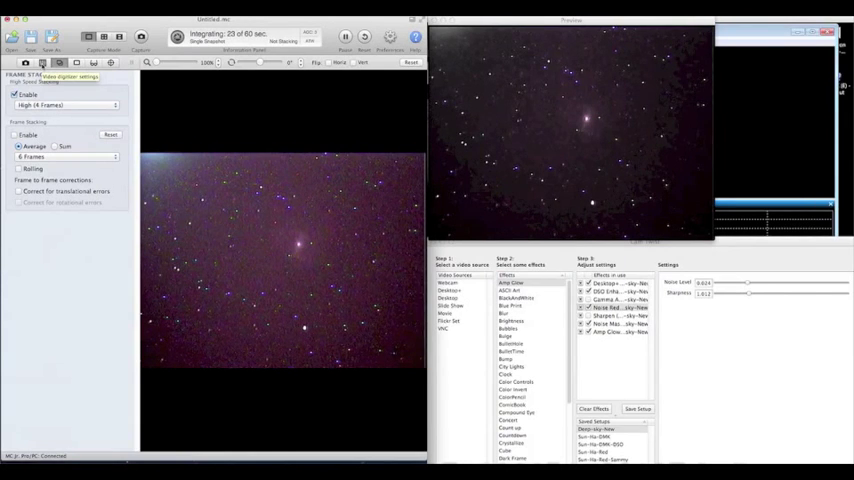
click(58, 62)
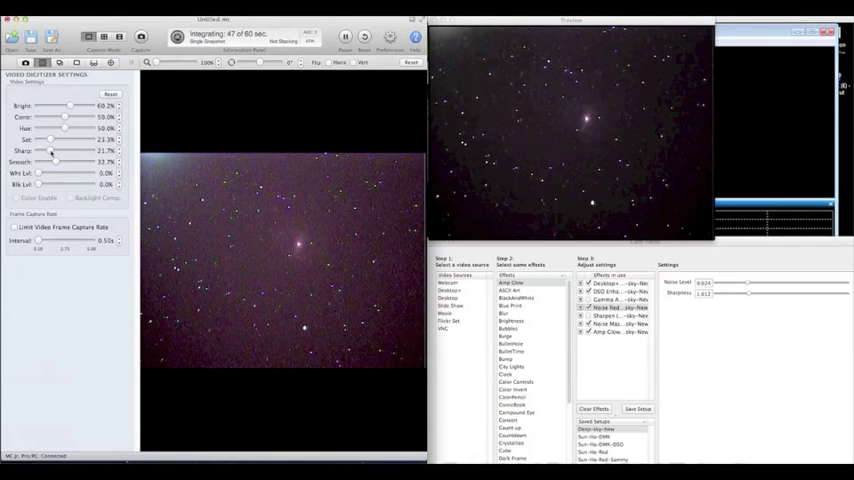
Step: Tune the live image's brightness and other adjustment sliders during the 60-second integration
drag(48, 152, 96, 152)
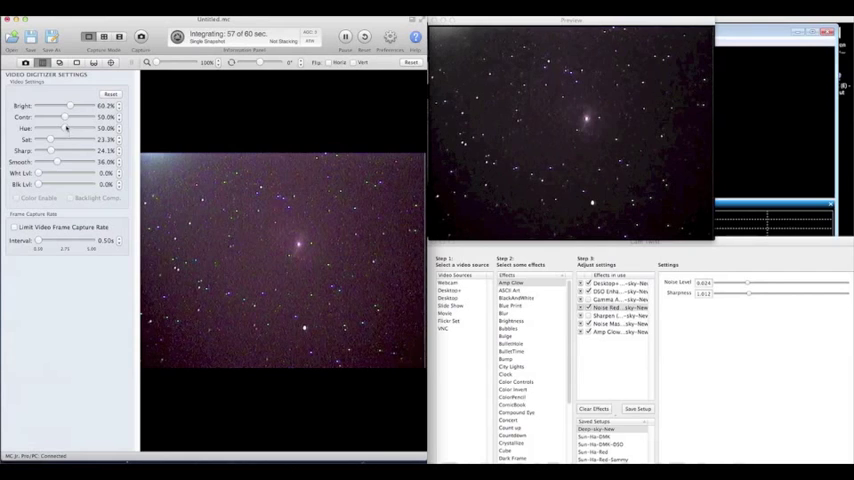
drag(70, 106, 56, 106)
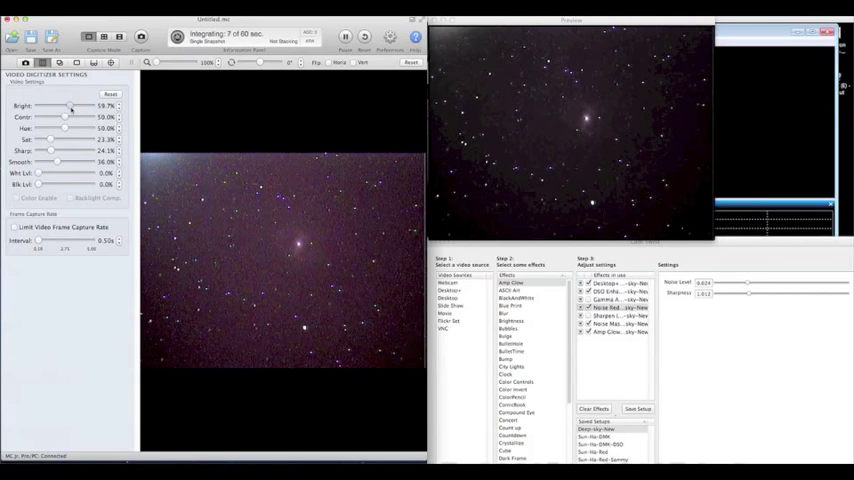
drag(68, 106, 70, 106)
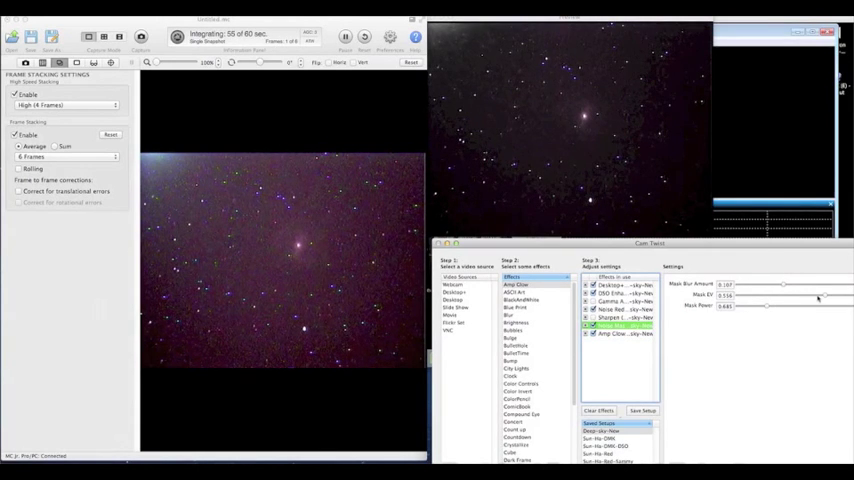
Step: Adjust the strength slider of the noise mask effect on the video stream
drag(790, 294, 784, 294)
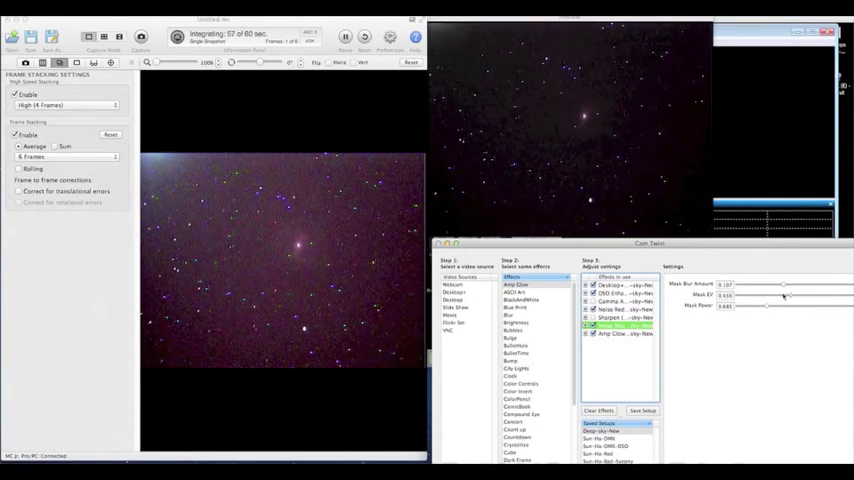